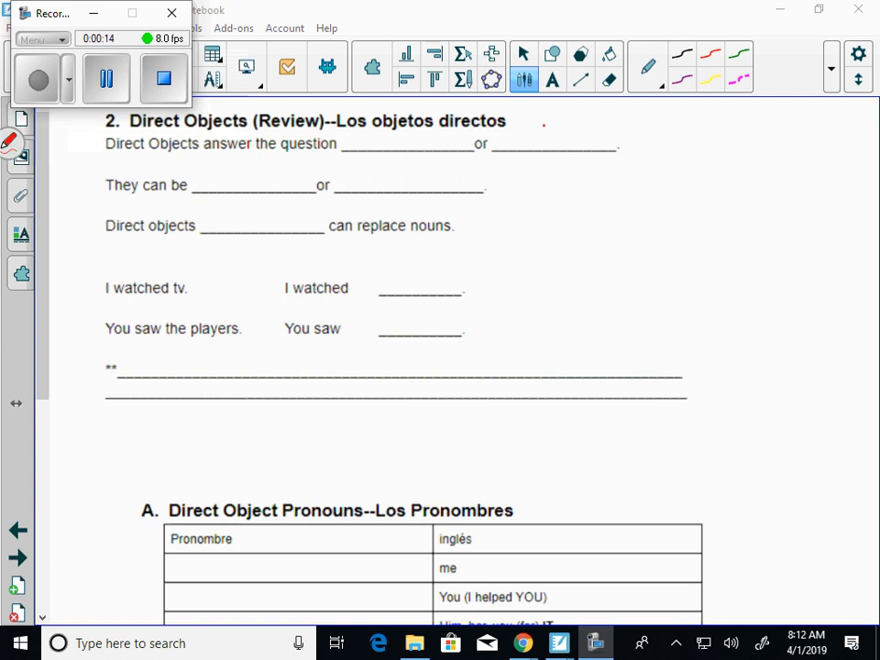
Step: Handwrite 'who', 'what', 'people' and 'things' in red into the first two review blanks
drag(376, 151, 412, 137)
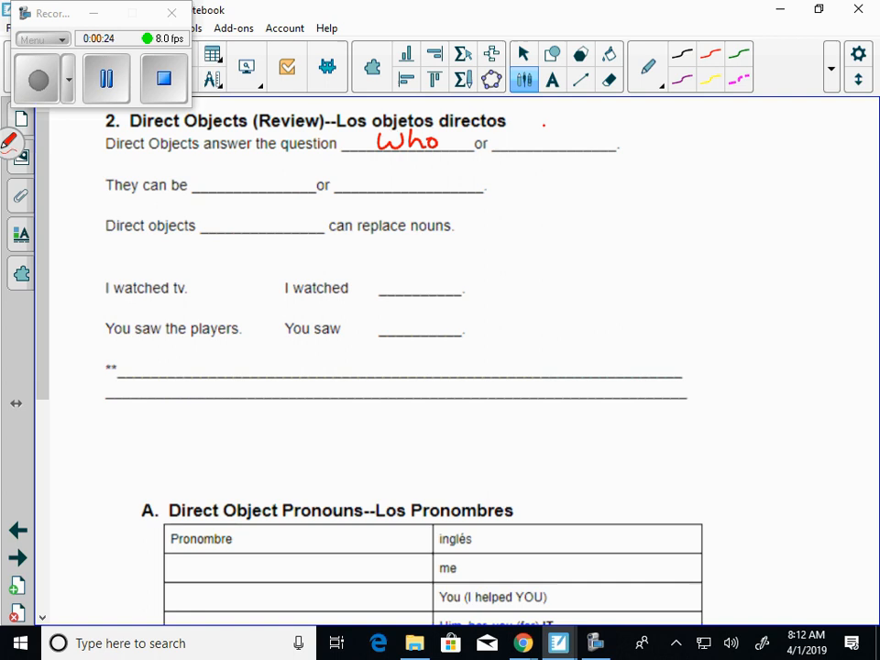
drag(518, 137, 581, 142)
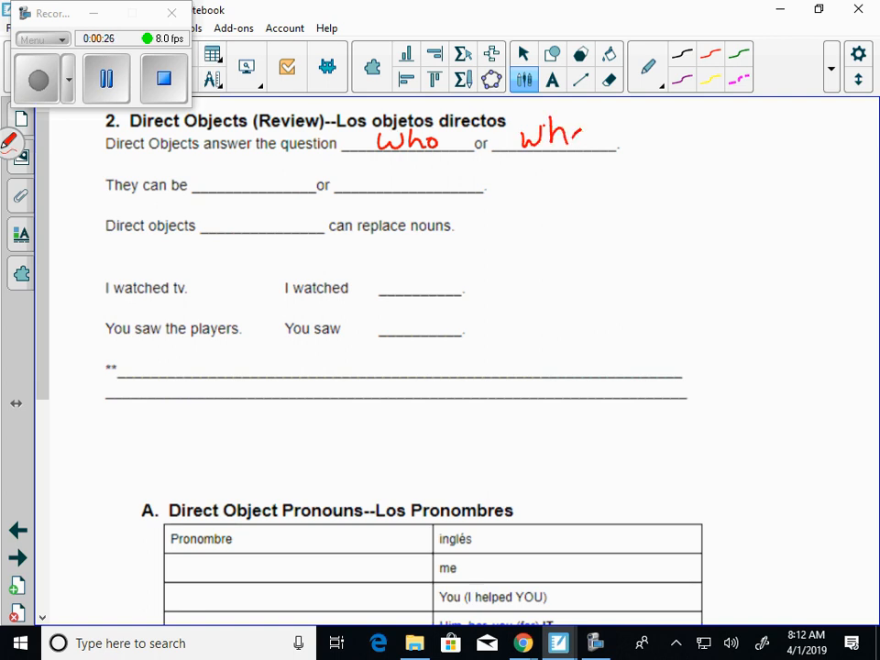
drag(563, 128, 609, 137)
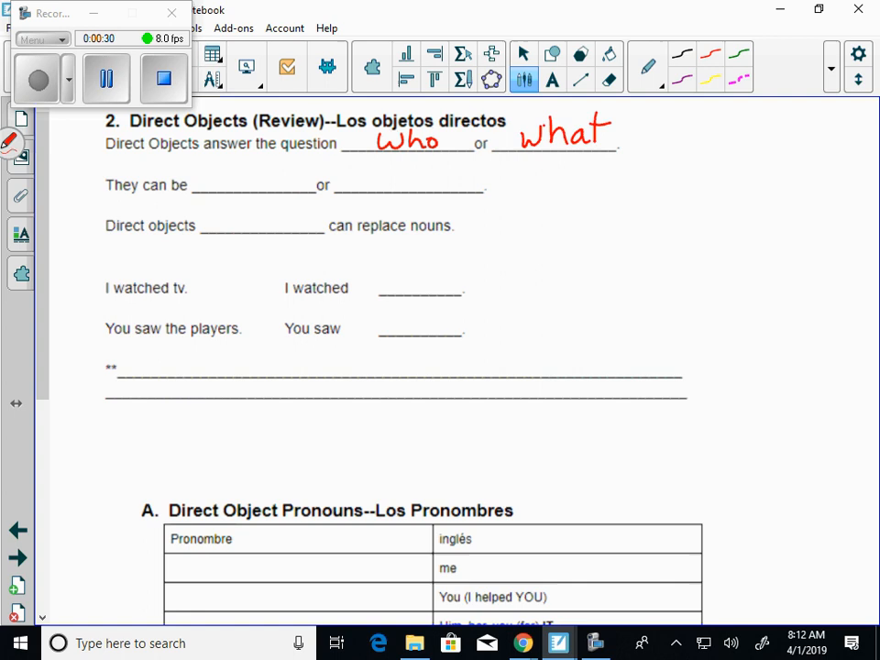
drag(216, 192, 256, 179)
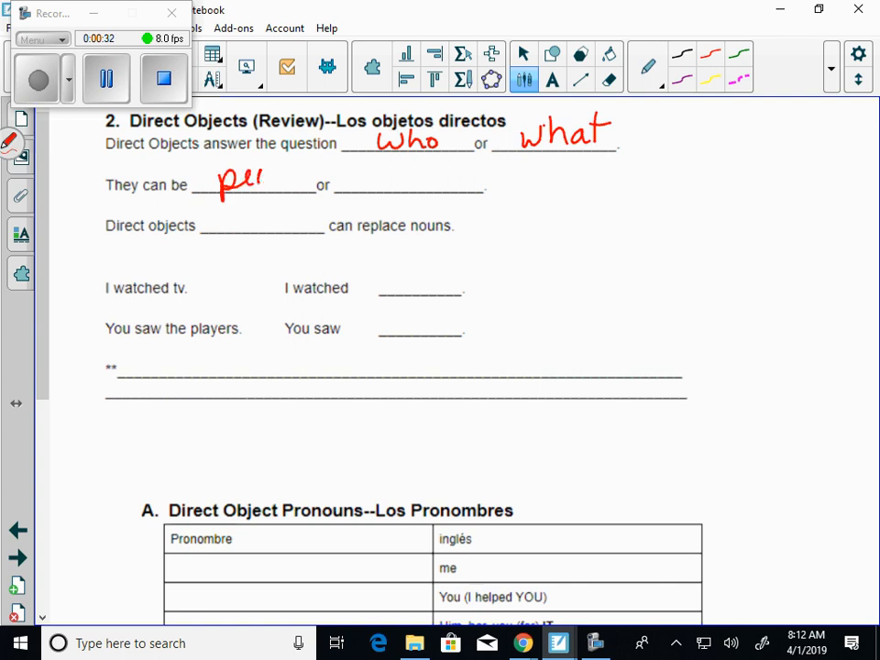
drag(266, 175, 358, 178)
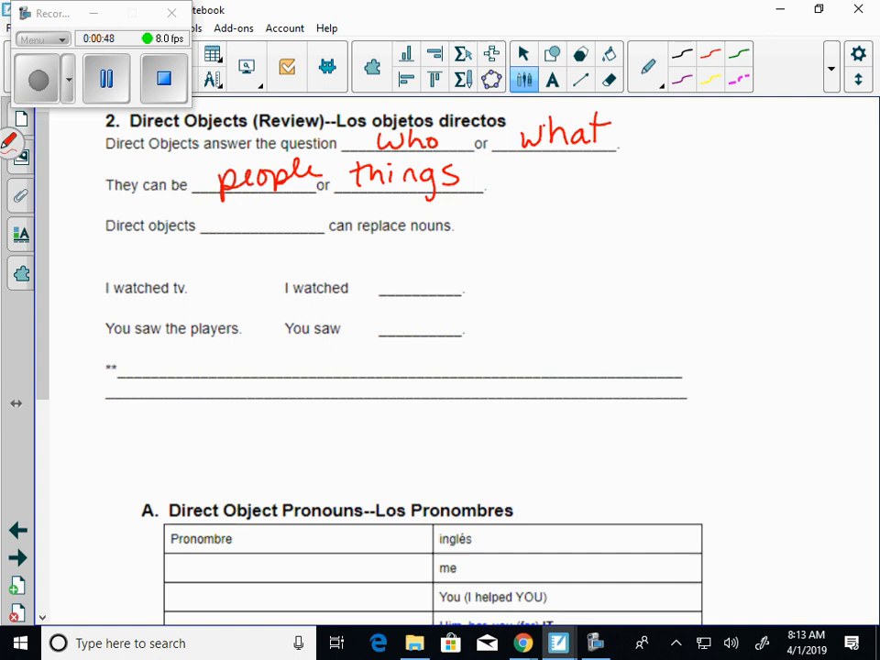
Step: Write 'pronouns' in the blank of 'Direct objects ___ can replace nouns'
click(192, 226)
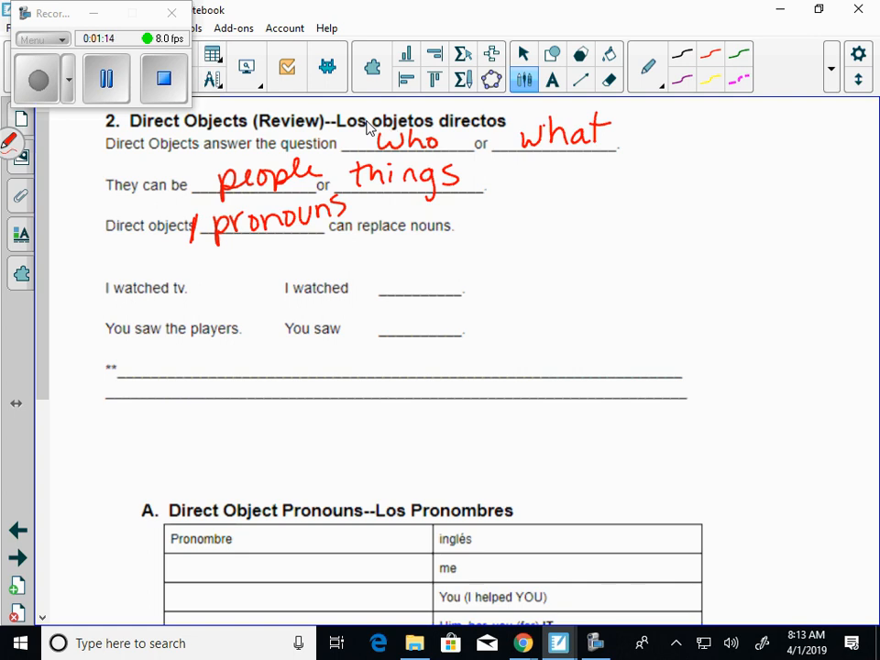
click(107, 300)
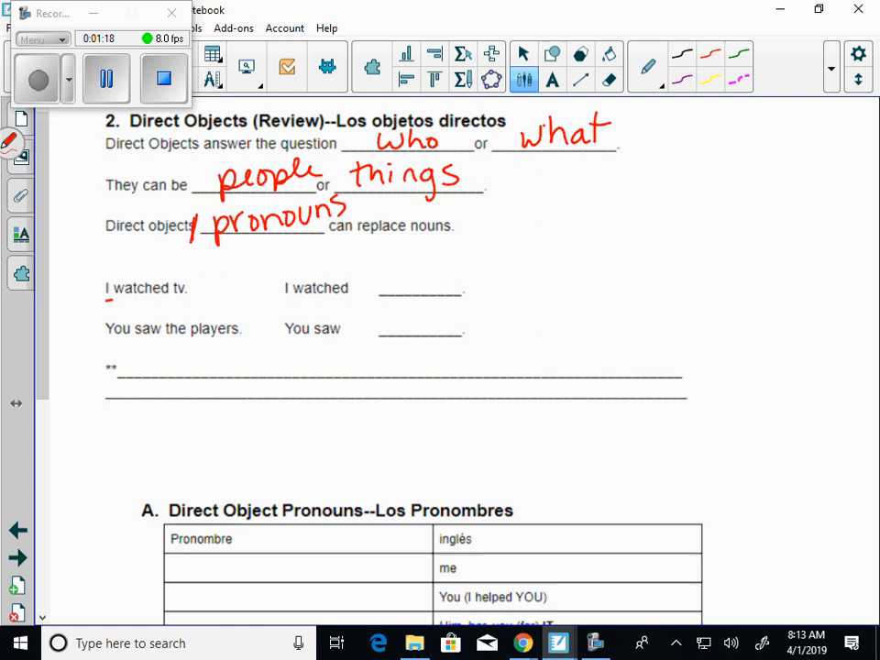
Step: Underline 'I watched', mark 'tv' as DO, and write 'it' in the blank
drag(114, 301, 157, 304)
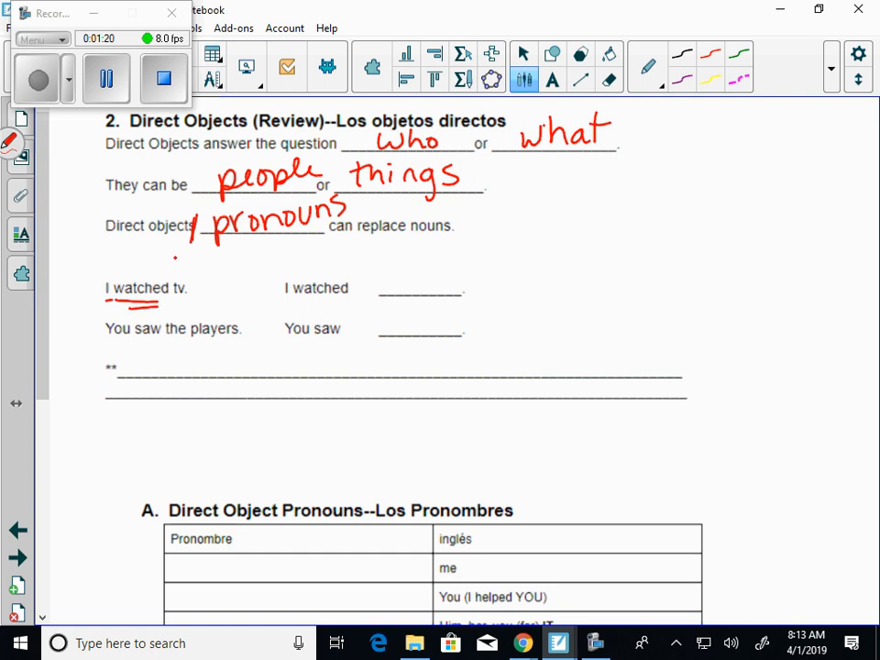
drag(169, 265, 168, 319)
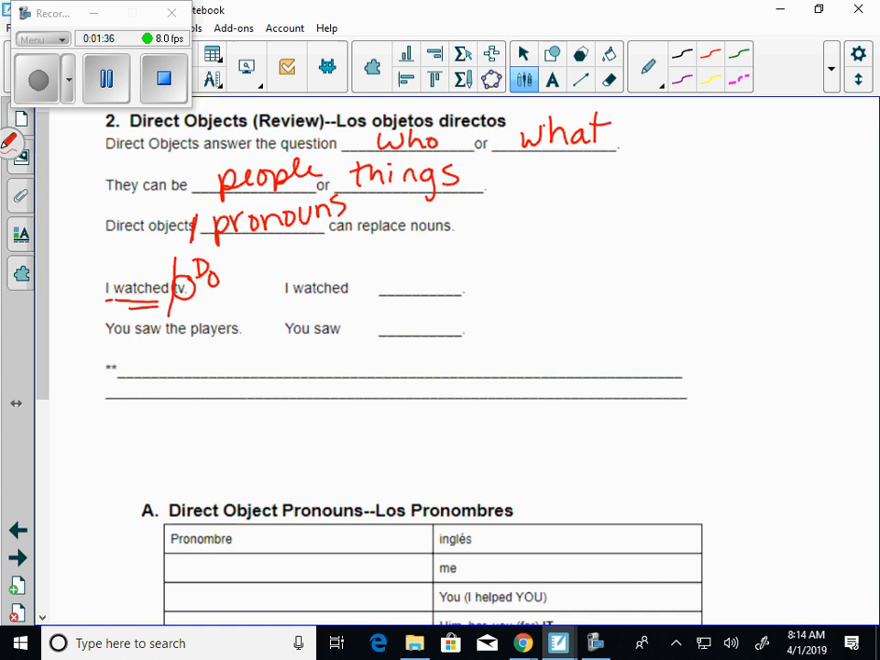
drag(398, 270, 426, 293)
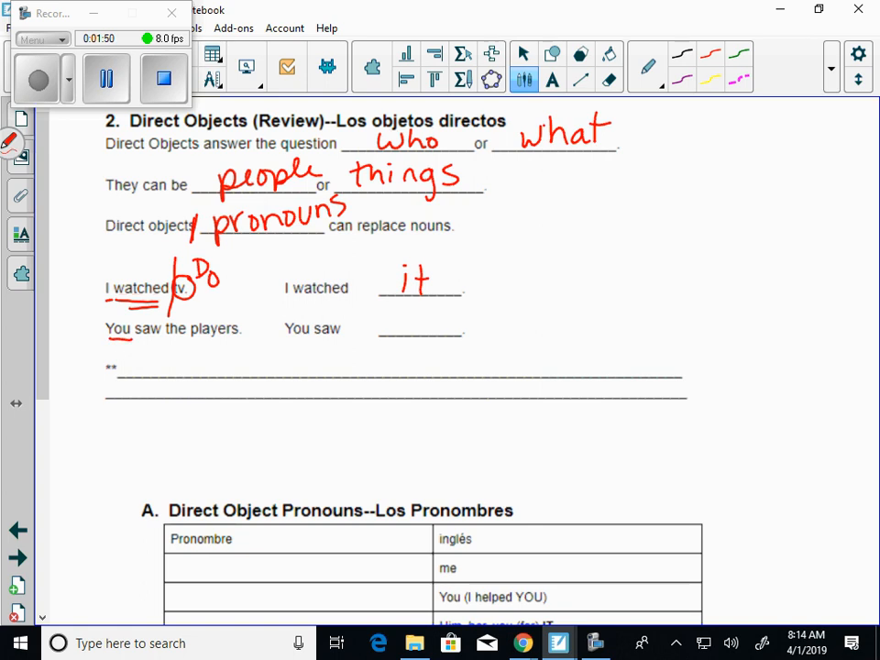
Step: Circle 'players' as DO, write 'them', and label both answers 'DO Pronouns'
scroll(down, 3)
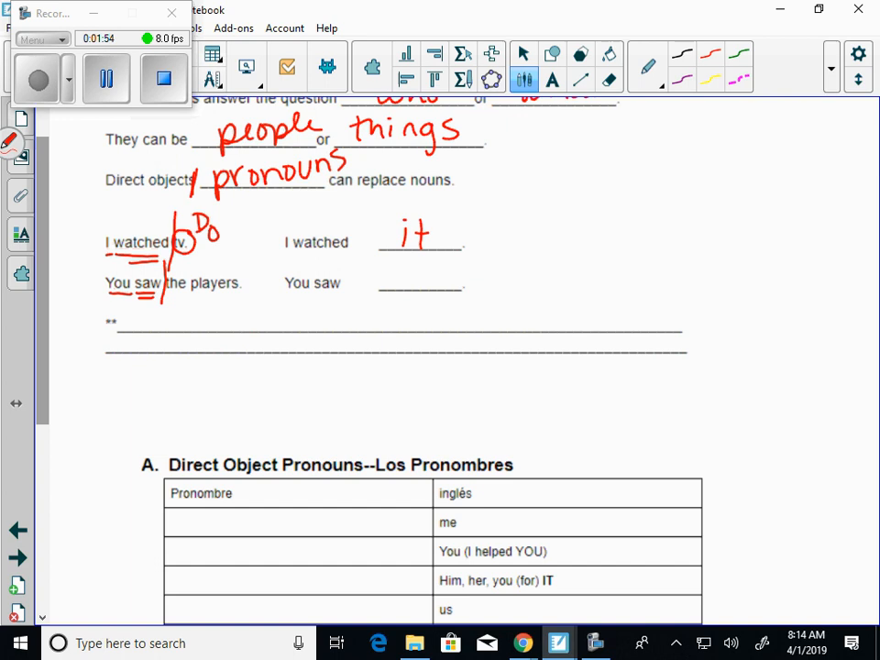
drag(197, 289, 238, 275)
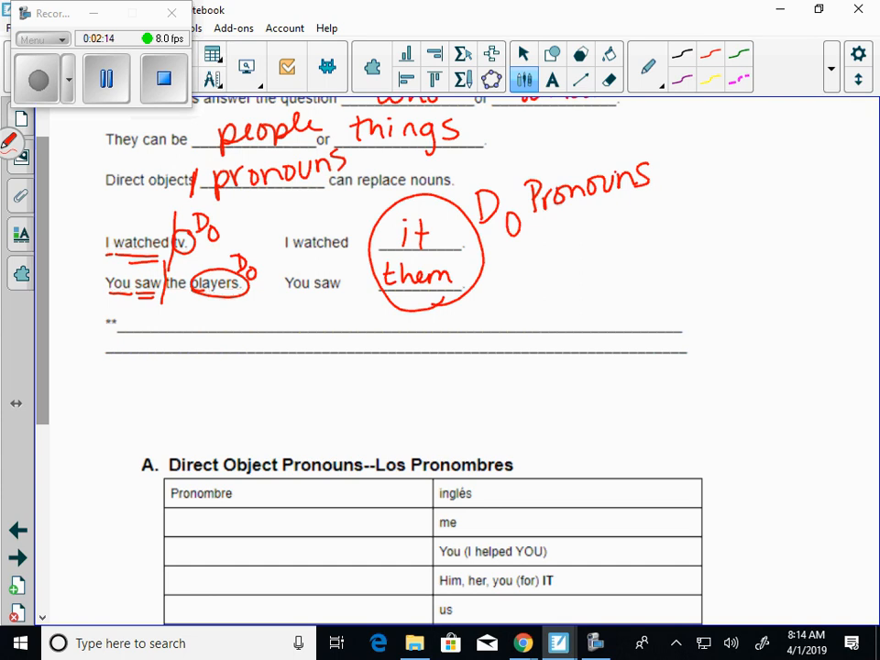
scroll(down, 3)
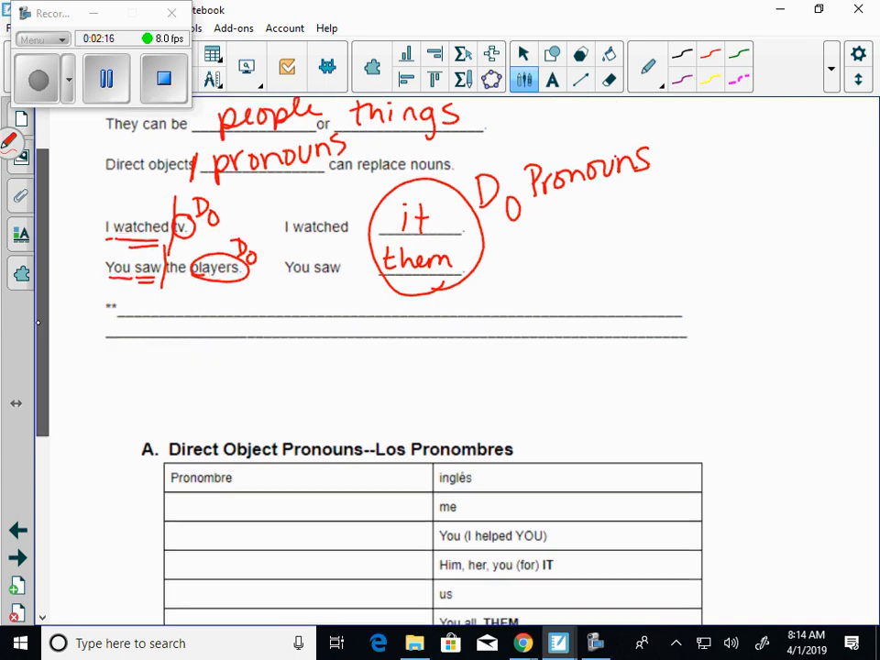
Step: Write me, te, Lo/La, nos, Los/Las in table A, circling YOU and noting nos-us, nosotros-we
scroll(down, 3)
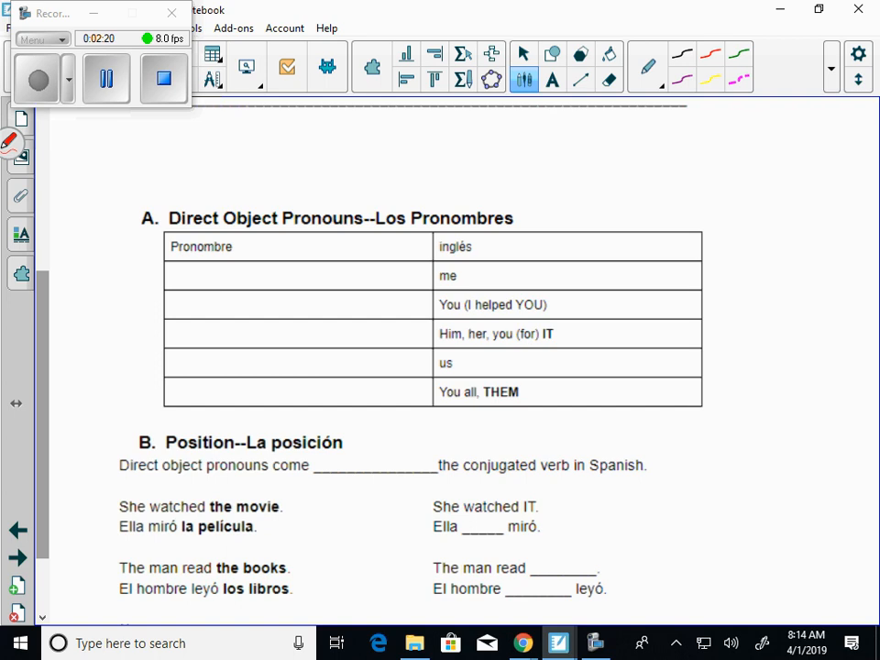
drag(206, 284, 266, 270)
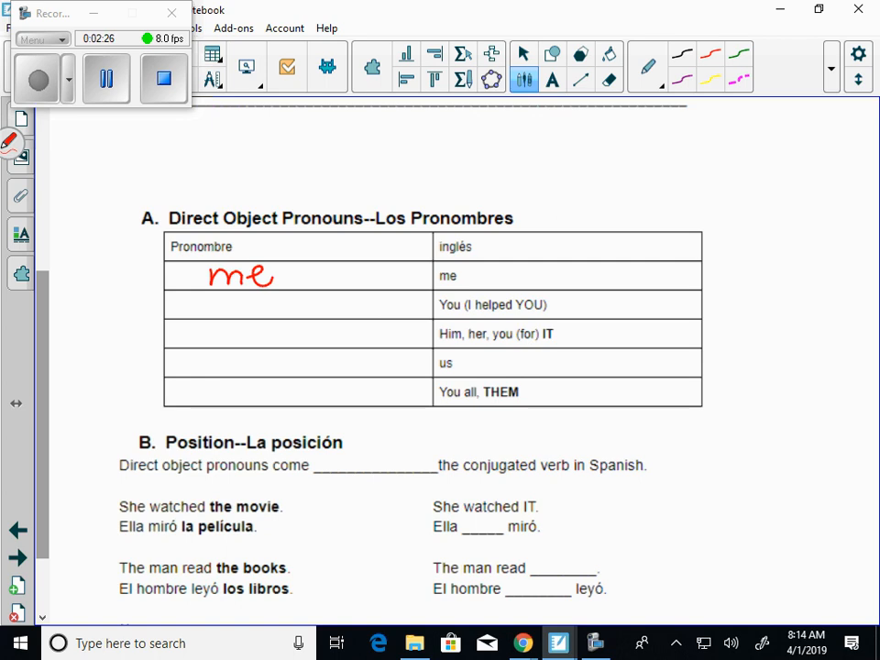
drag(513, 307, 550, 302)
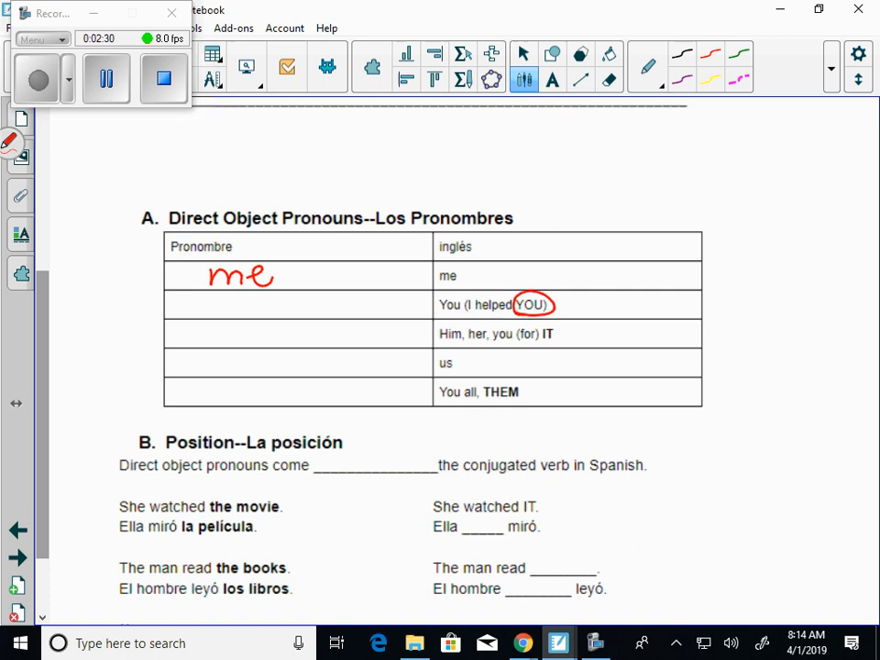
drag(216, 307, 261, 302)
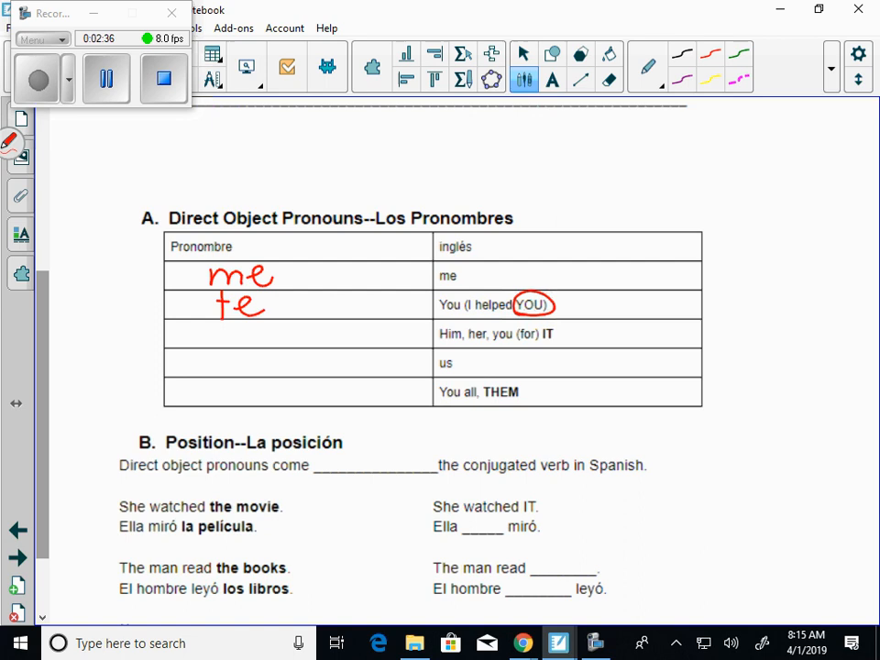
drag(209, 316, 220, 347)
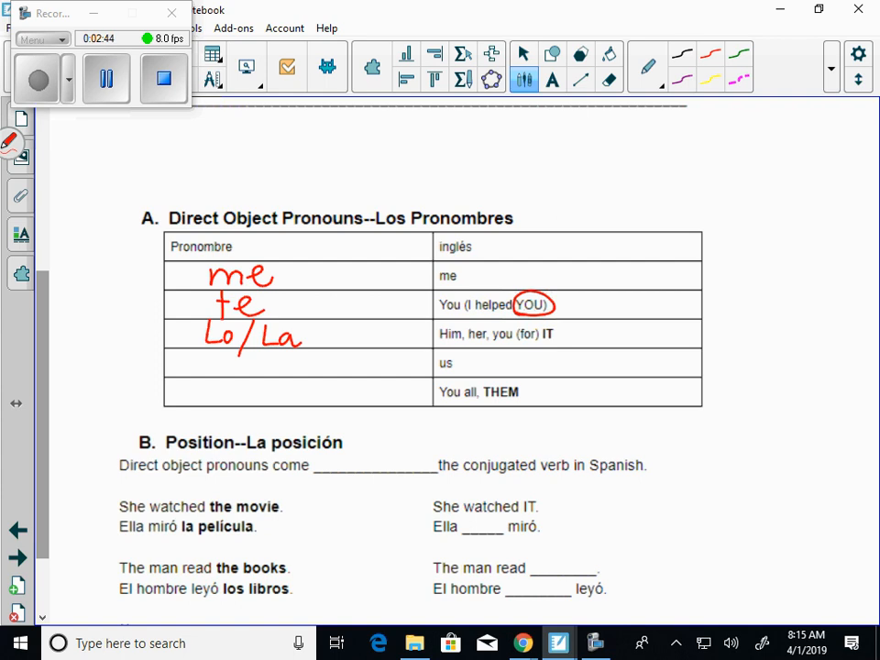
drag(247, 366, 293, 371)
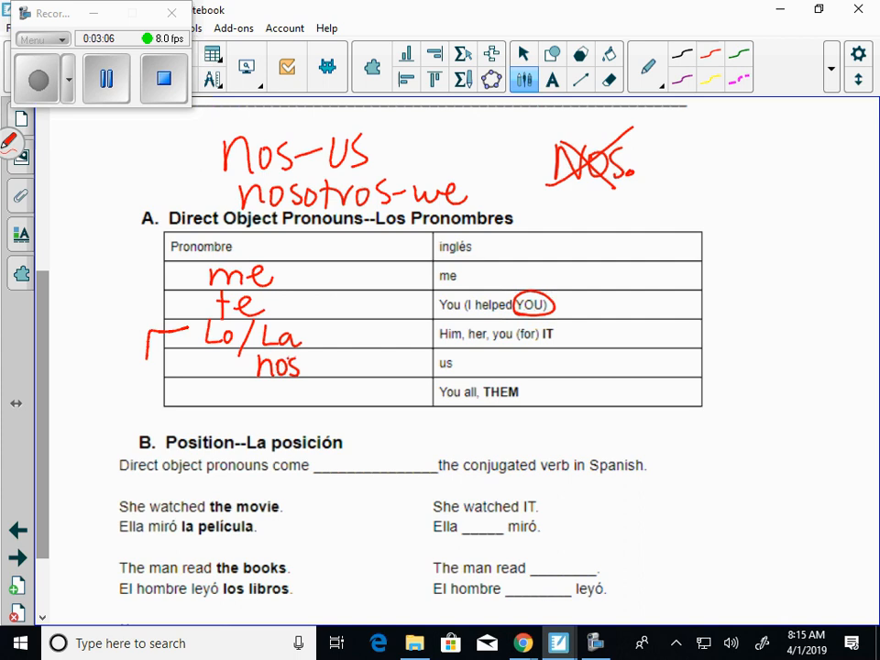
drag(147, 339, 210, 399)
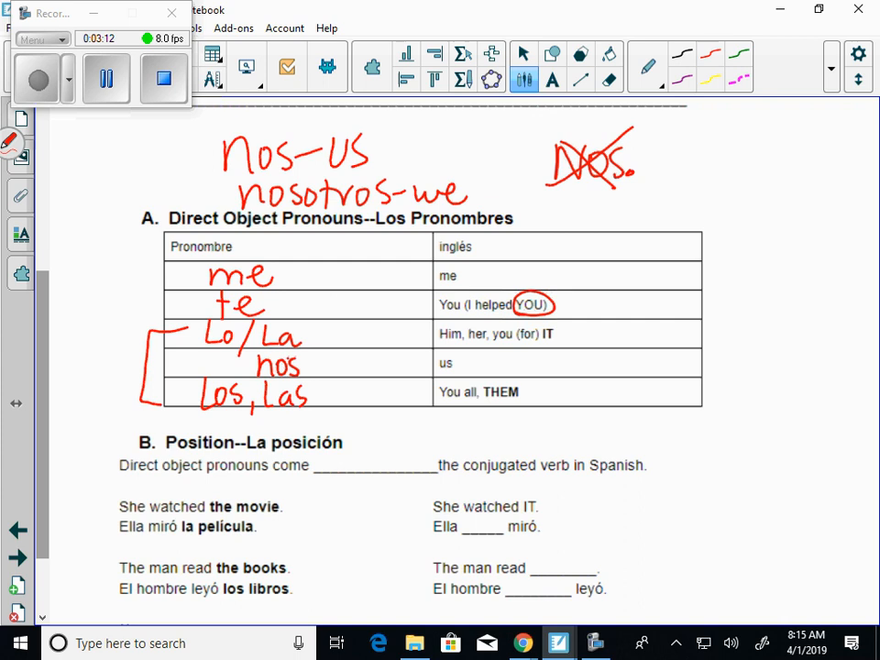
Step: Write 'Before' in section B's blank and circle 'the movie' as DO
scroll(down, 3)
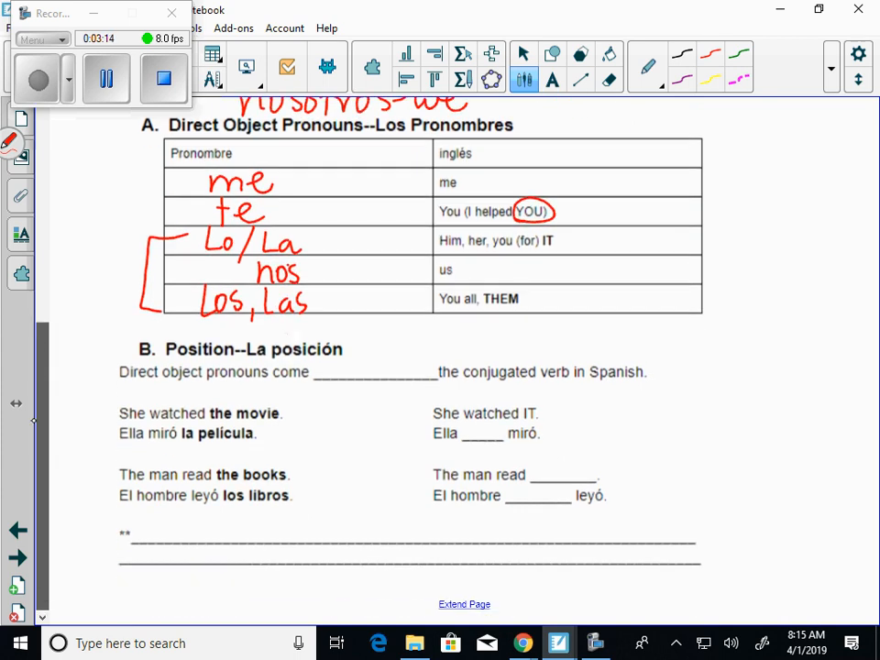
scroll(down, 3)
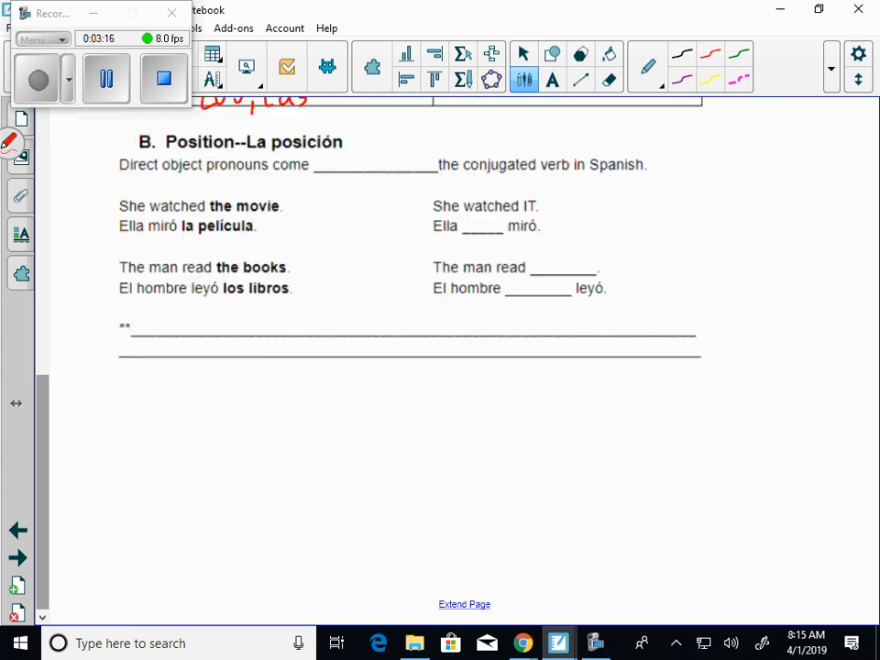
scroll(down, 3)
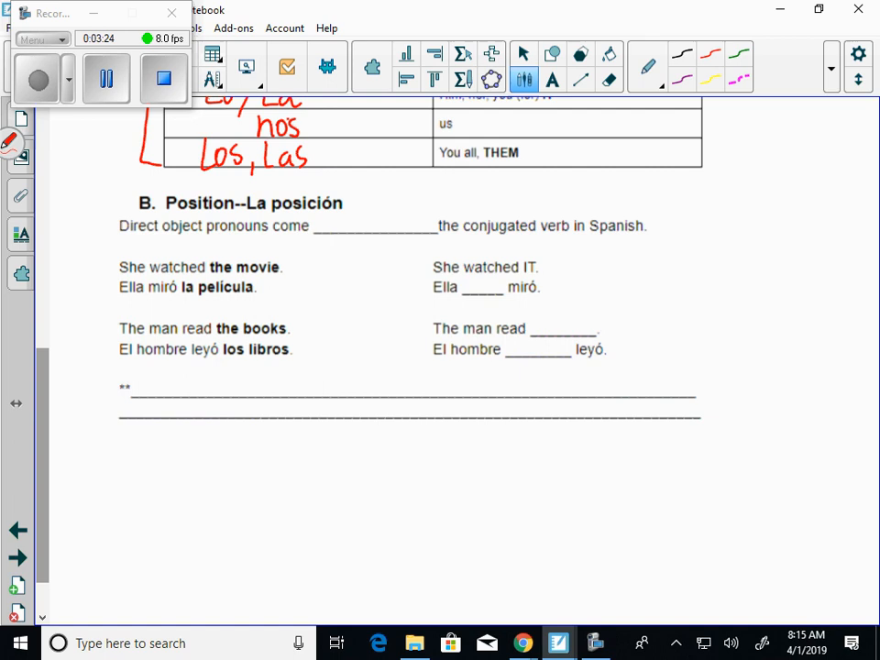
drag(343, 225, 385, 197)
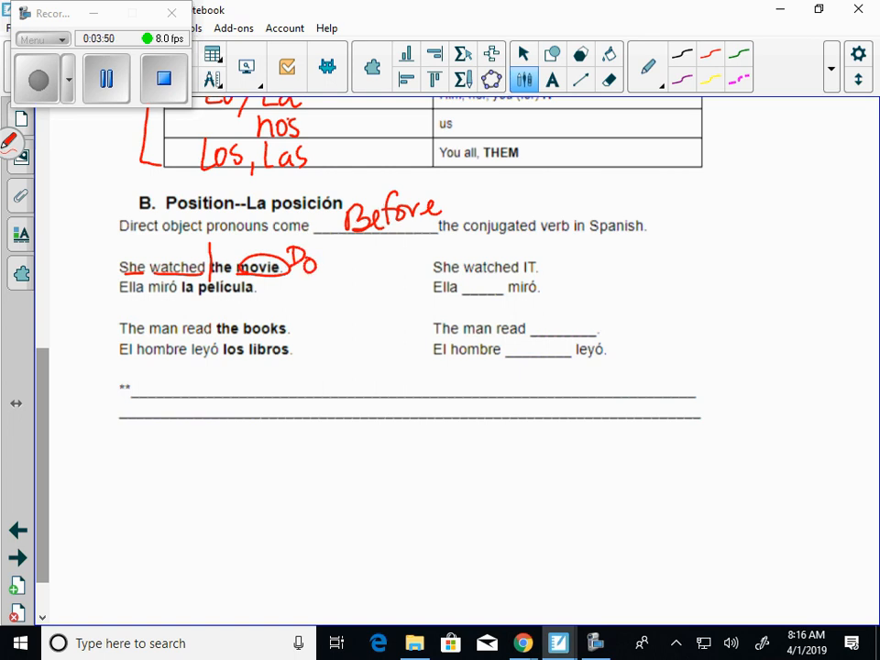
Step: Arrow to 'Ella miró', box 'la película', and write 'la' in the blank
drag(78, 281, 105, 281)
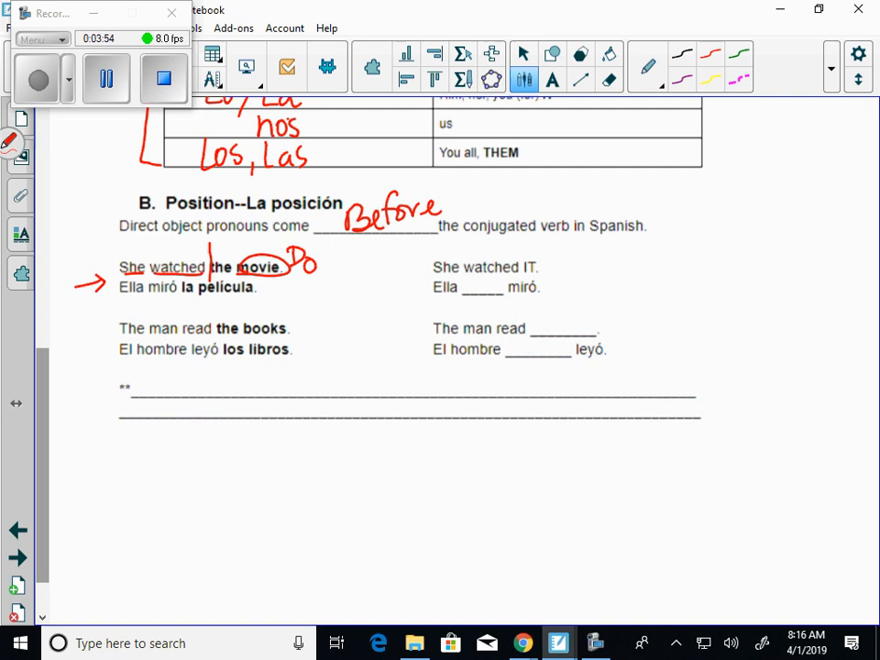
drag(316, 266, 509, 248)
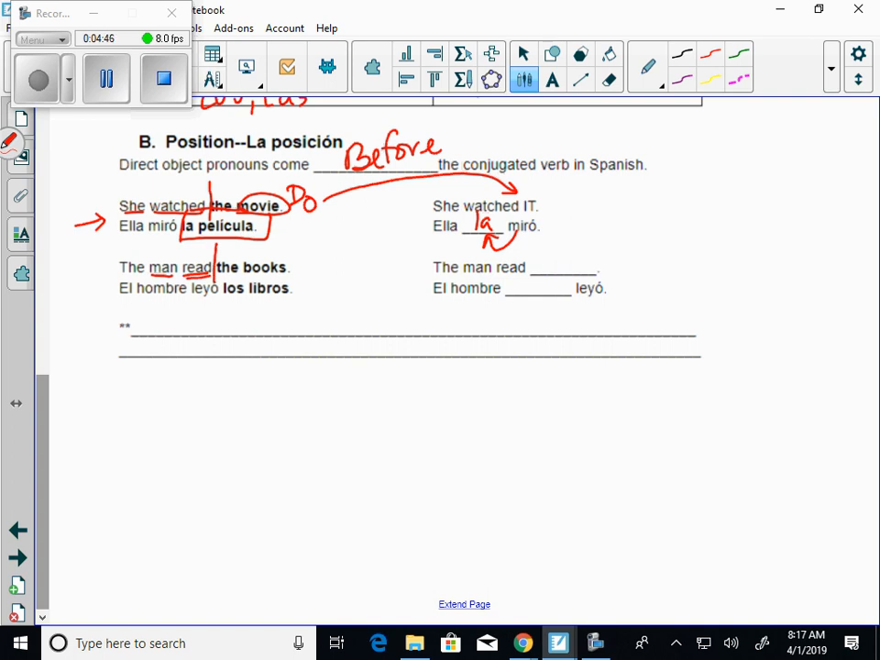
Step: Circle 'books' as DO, arrow it to 'los libros', and start the 'The man read' blank
drag(216, 255, 293, 280)
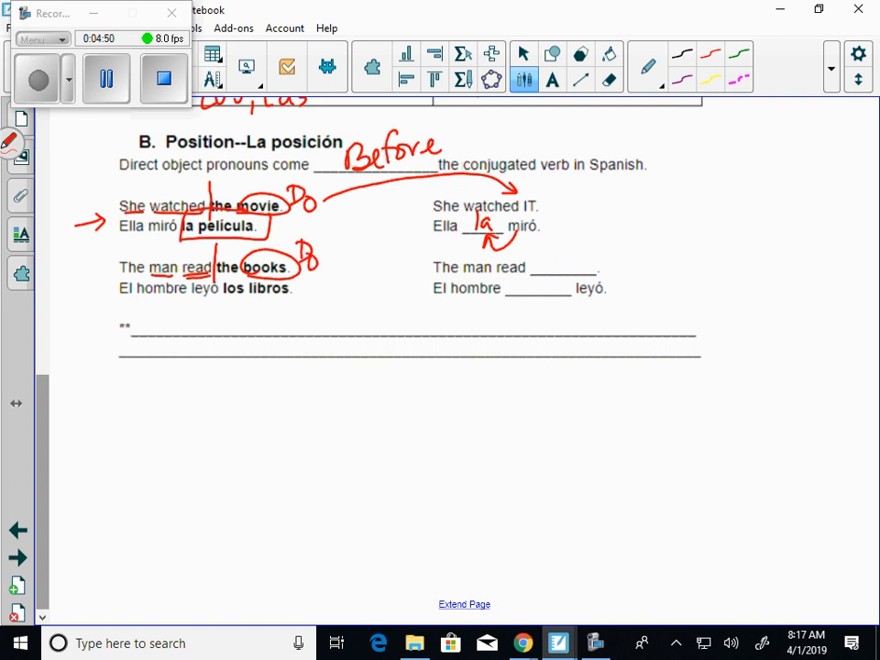
drag(312, 270, 302, 303)
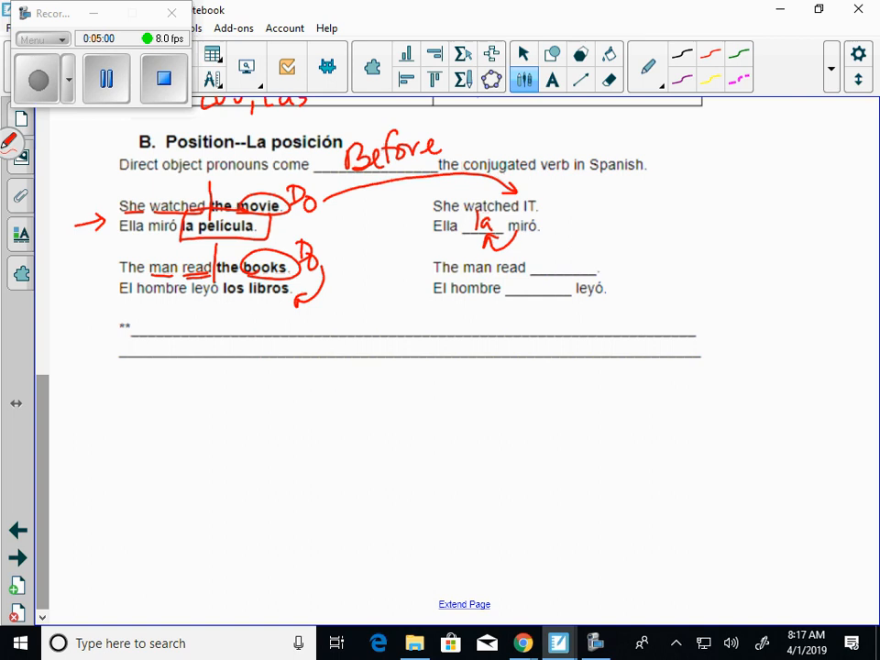
drag(540, 241, 541, 266)
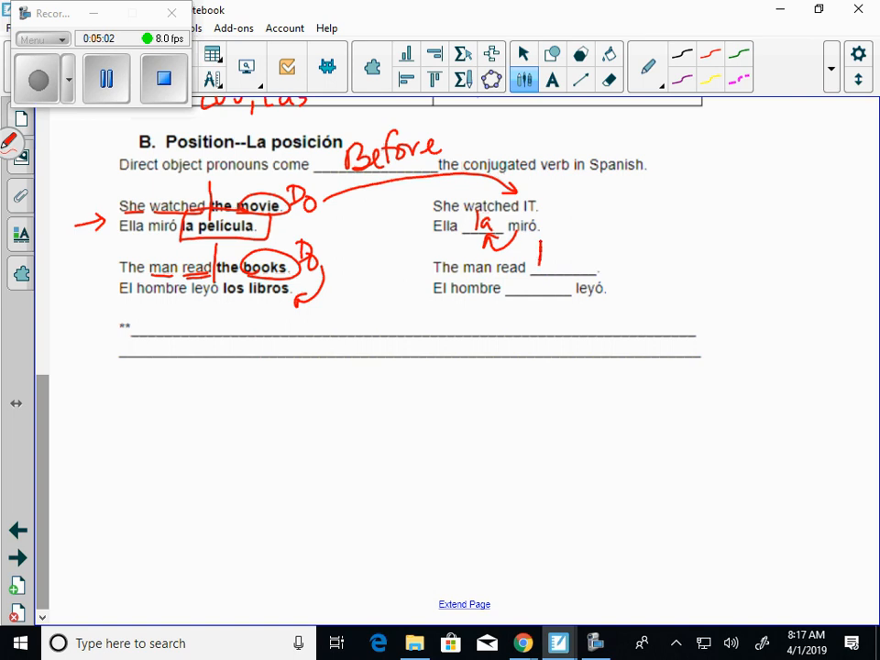